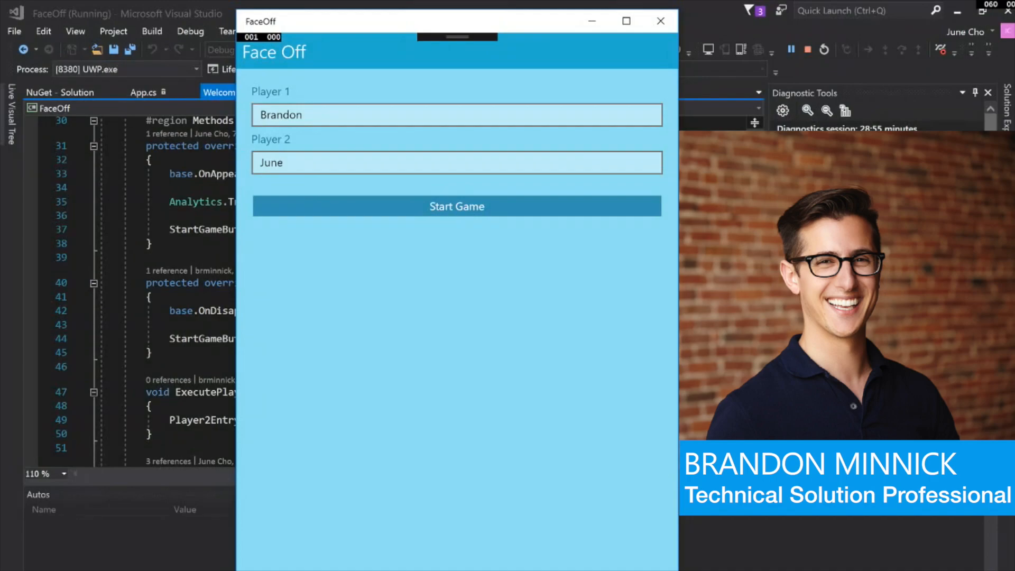
mouse_move(600, 394)
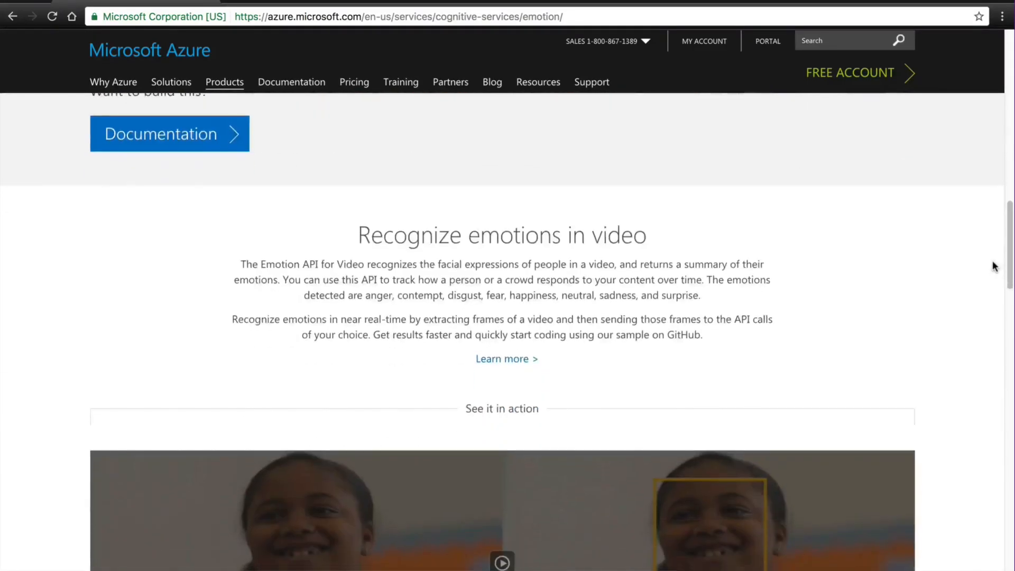
- Start a FaceOff game for Brandon and June so the Sadness round appears
scroll("down", 3)
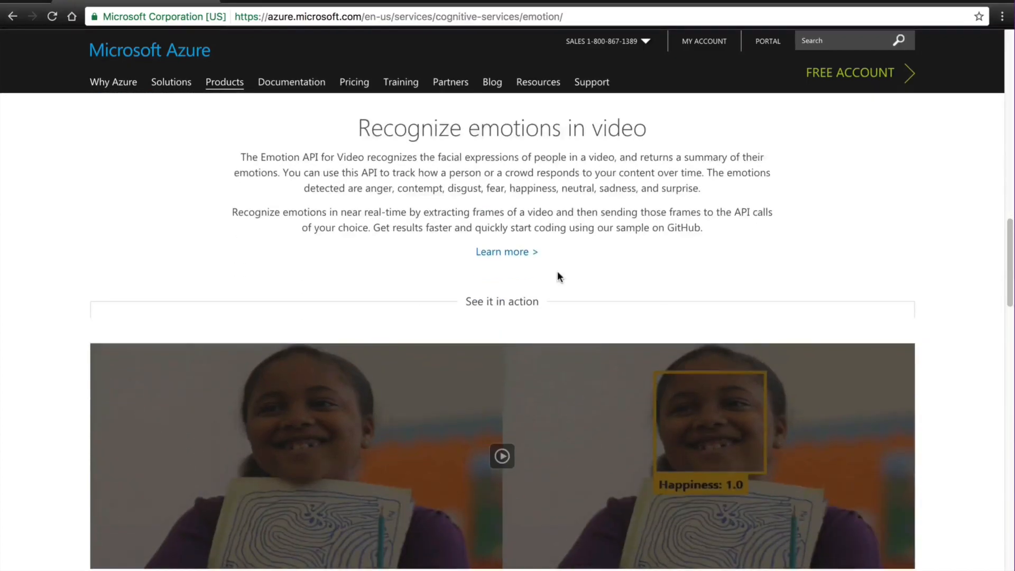
scroll("down", 3)
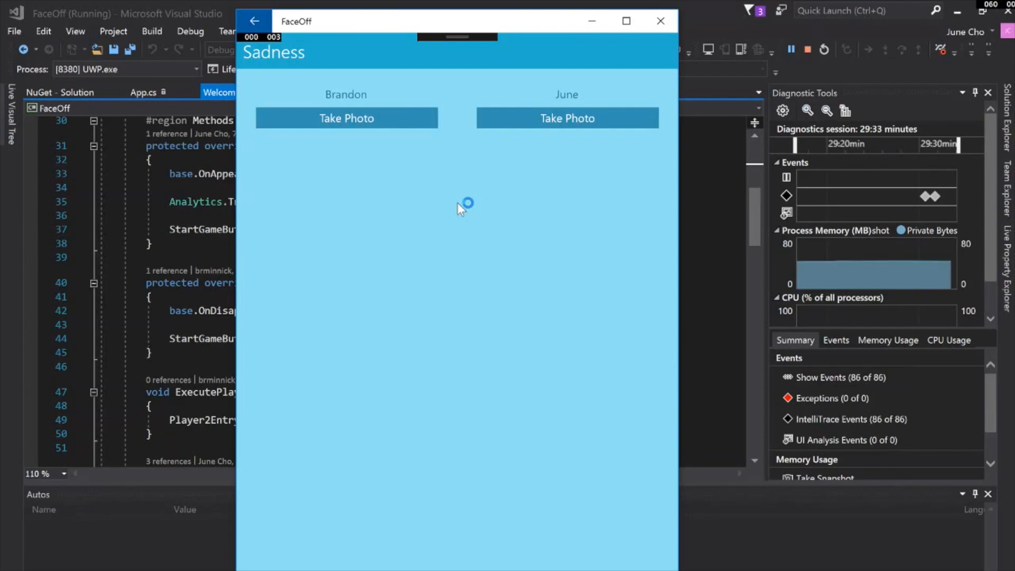
- Take Brandon's sad selfie for the Sadness round, scoring 68.76%
left_click(347, 118)
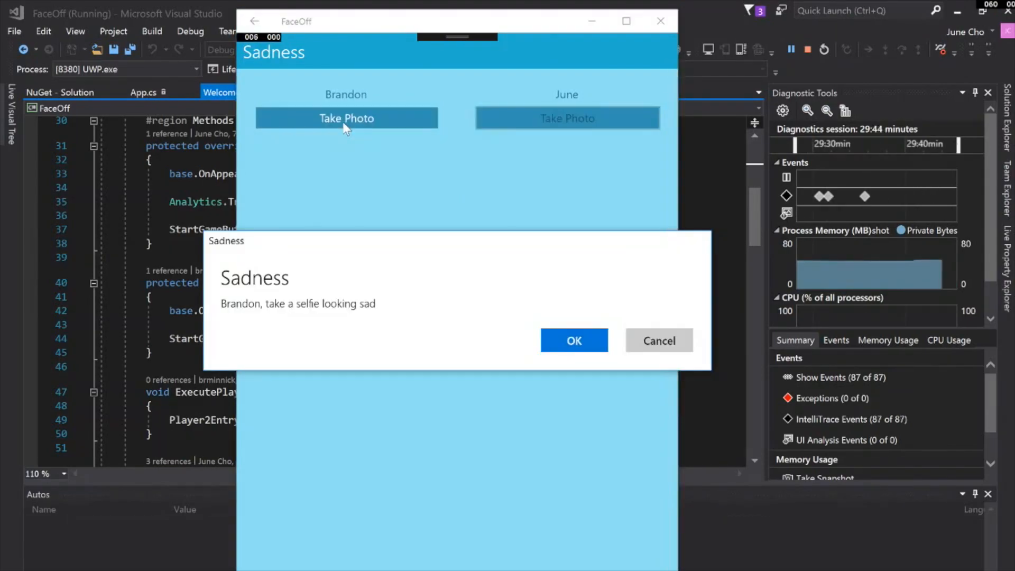
left_click(573, 341)
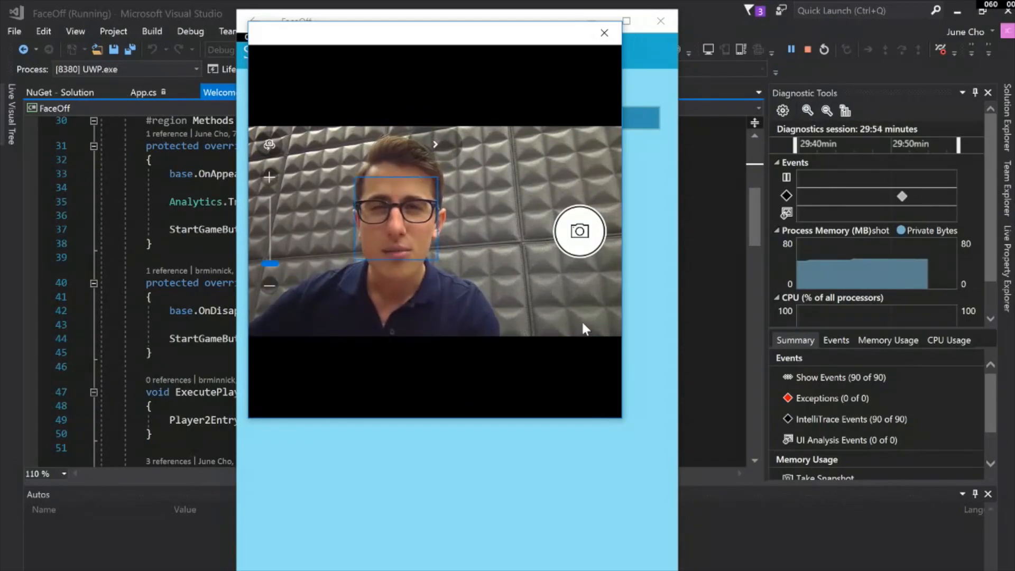
left_click(578, 232)
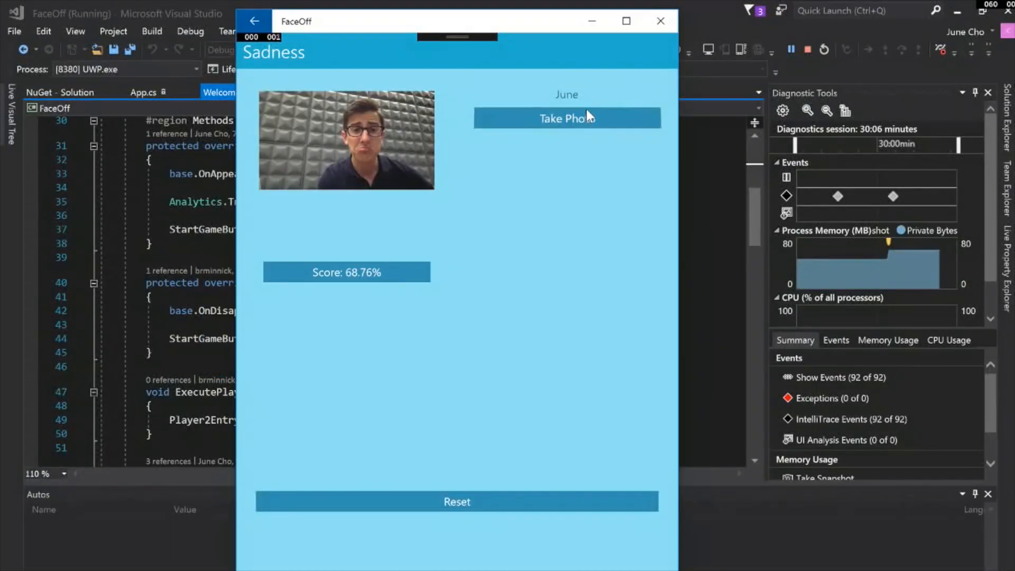
- Take June's sad selfie and confirm it, scoring 70.61%
left_click(566, 117)
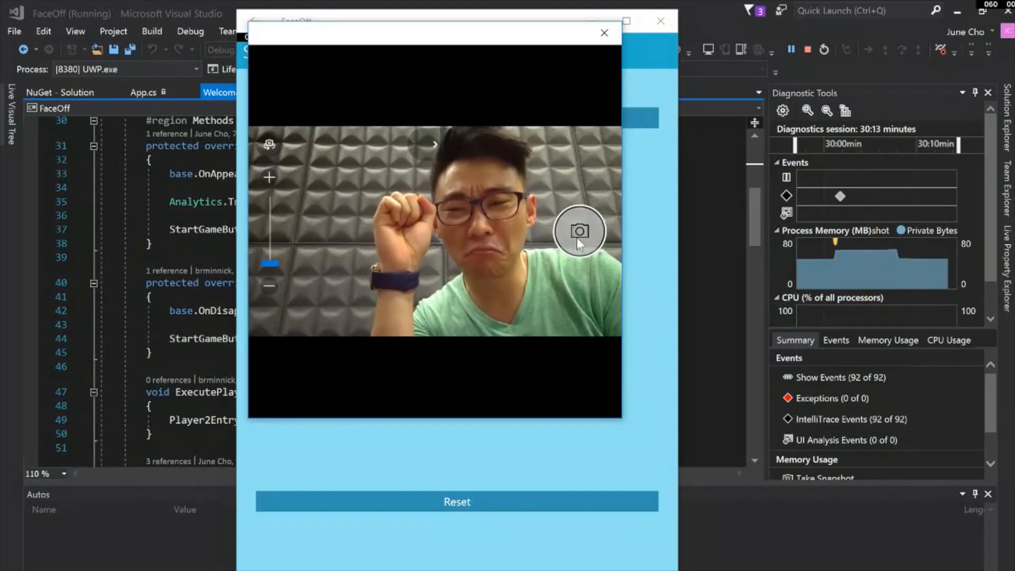
left_click(578, 231)
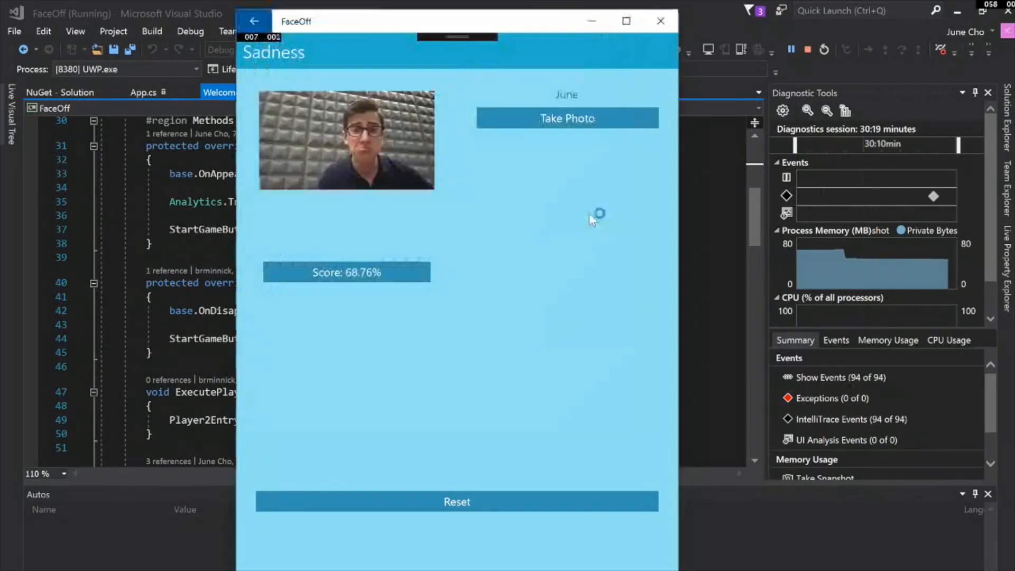
left_click(565, 118)
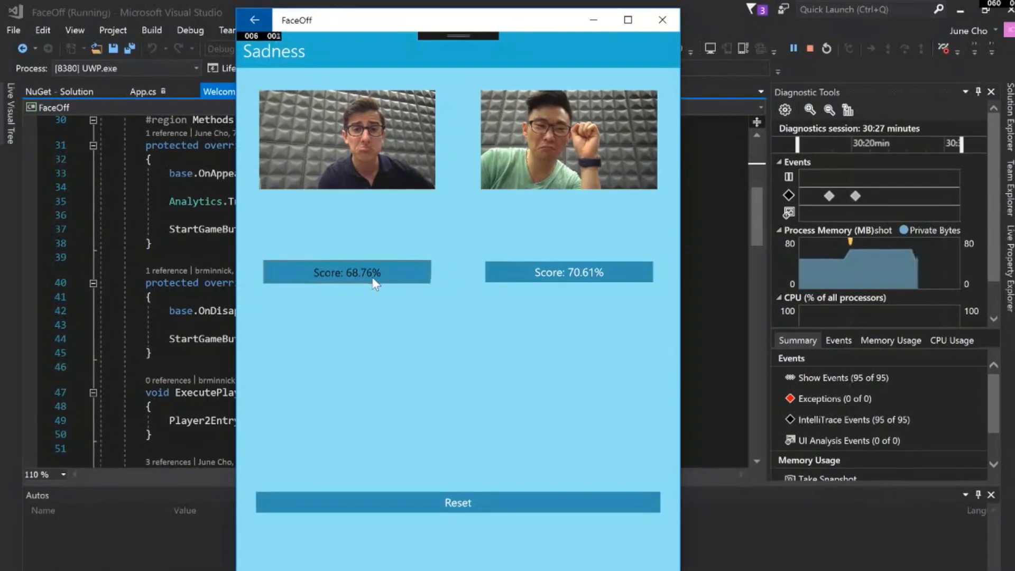
- Review Brandon's full emotion breakdown in Results, then continue to the Neutral round
left_click(346, 271)
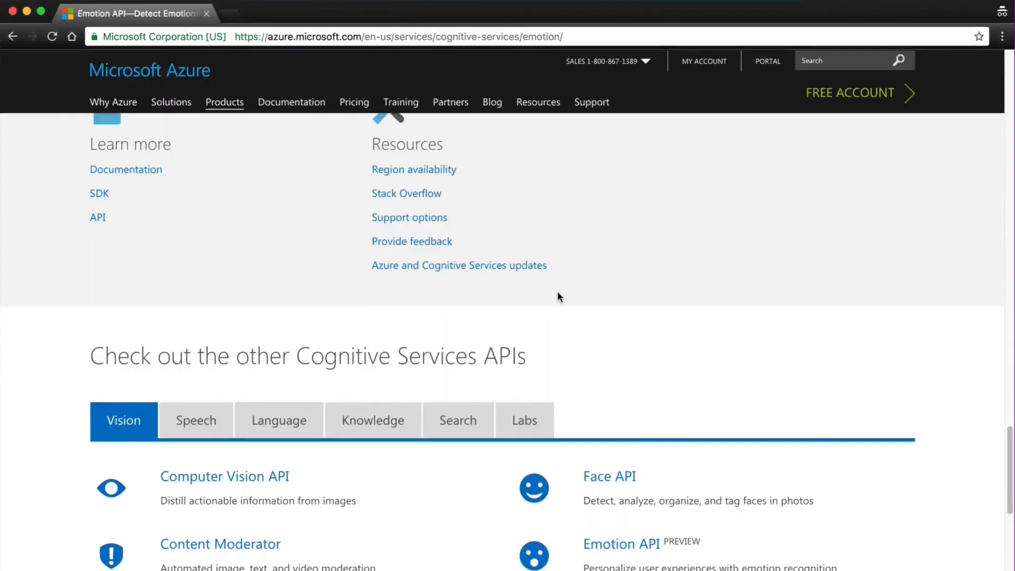
scroll("down", 3)
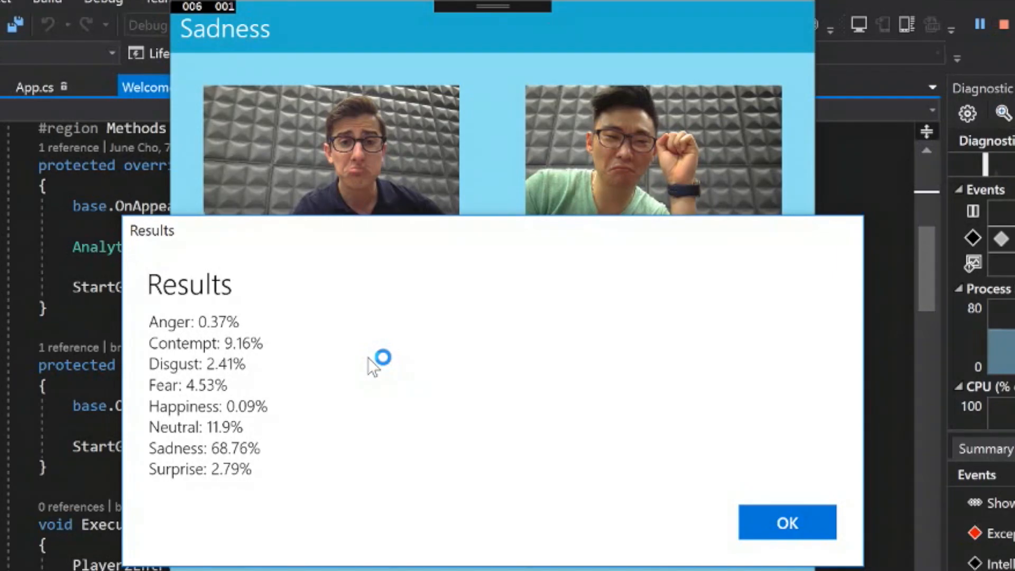
left_click(786, 522)
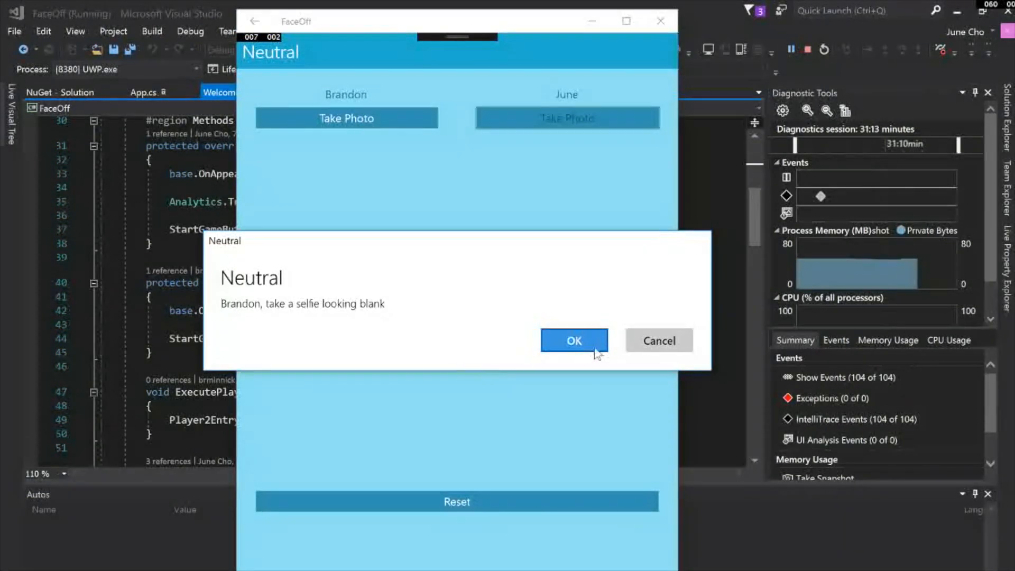
- Take both players' blank-looking selfies for the Neutral round, Brandon scoring 99.37%
left_click(573, 341)
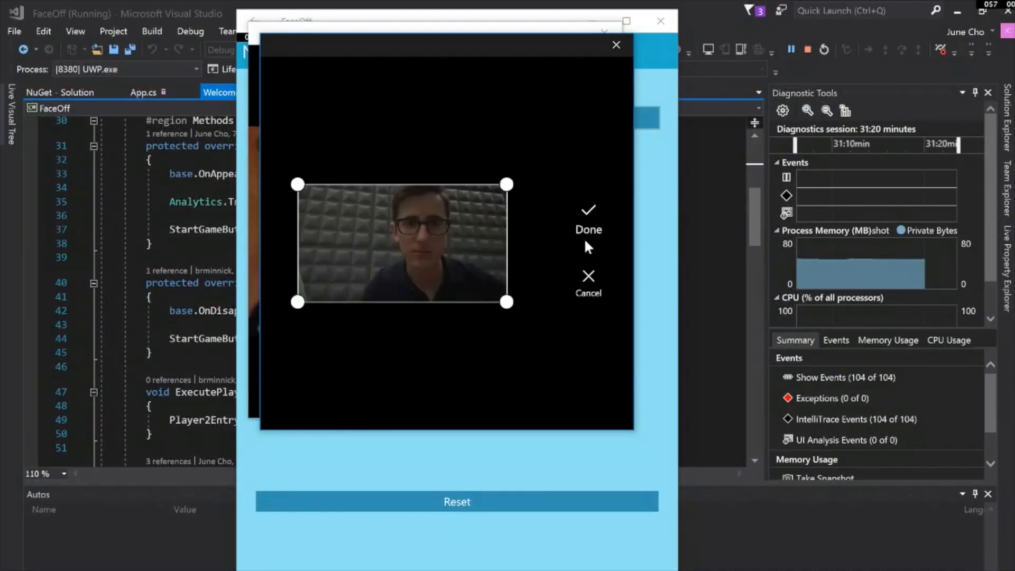
left_click(586, 219)
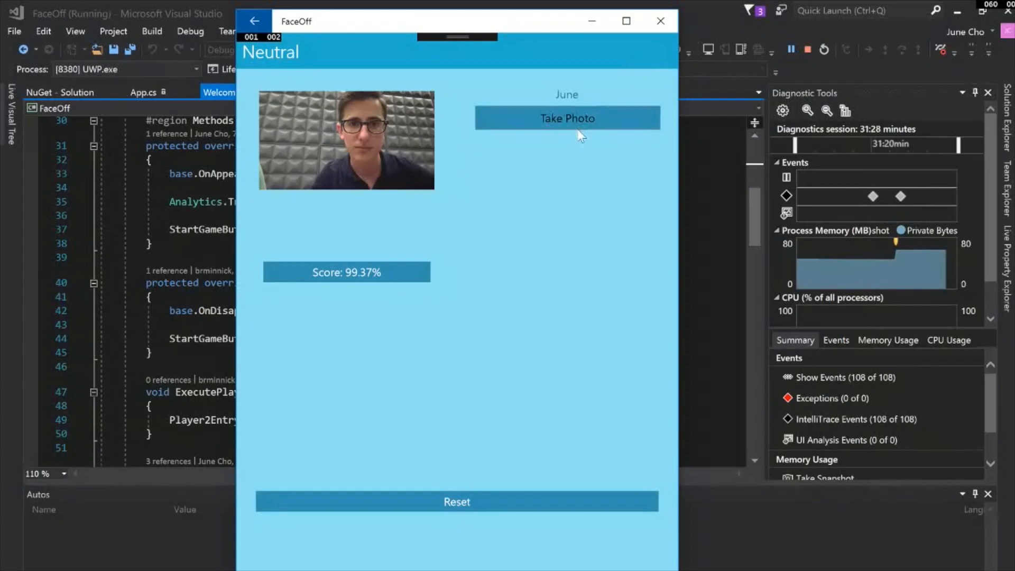
left_click(566, 118)
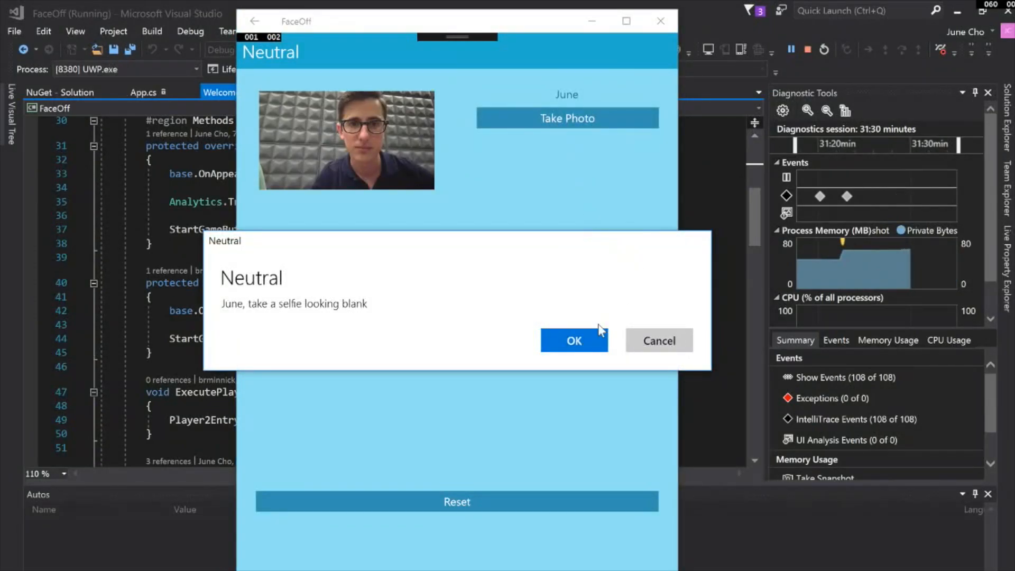
left_click(573, 340)
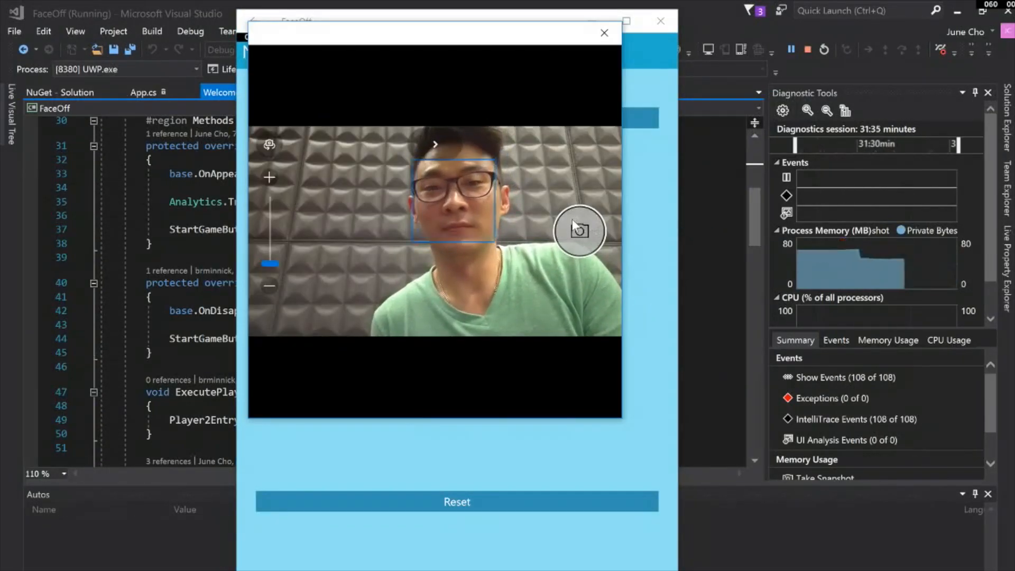
left_click(578, 230)
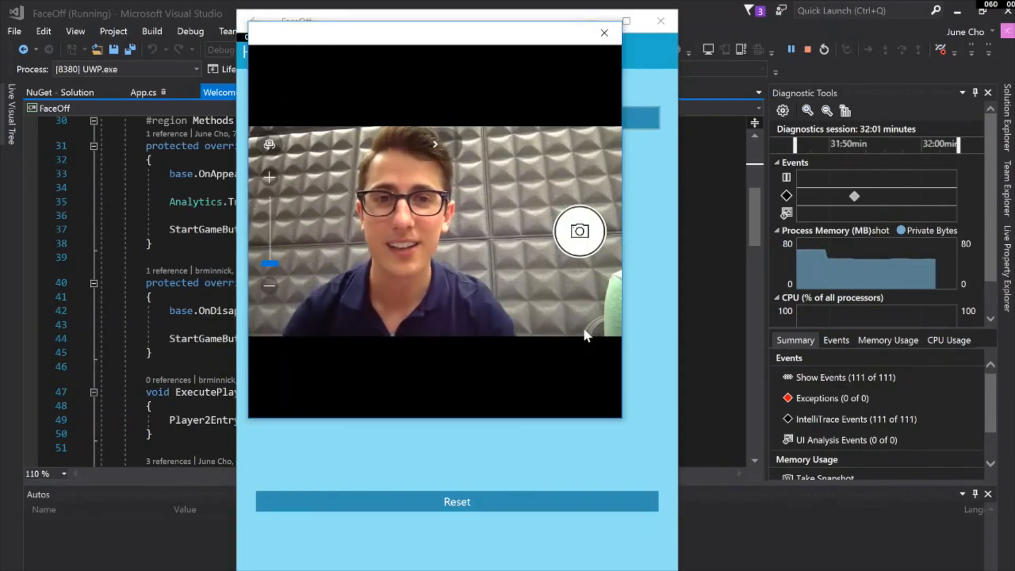
- Capture Brandon's happy selfie for the Happiness round, scoring 99.28%
left_click(579, 232)
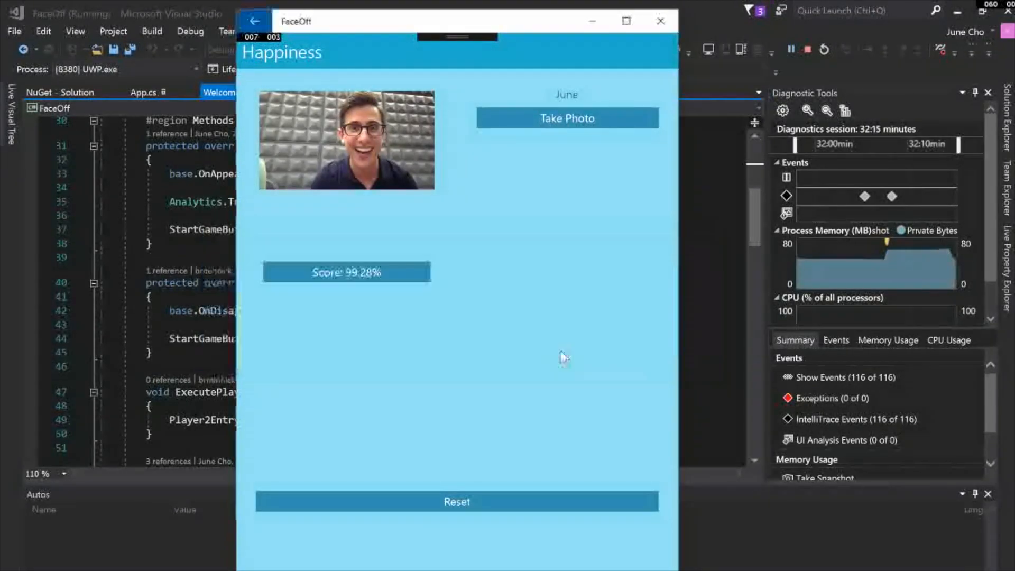
left_click(566, 117)
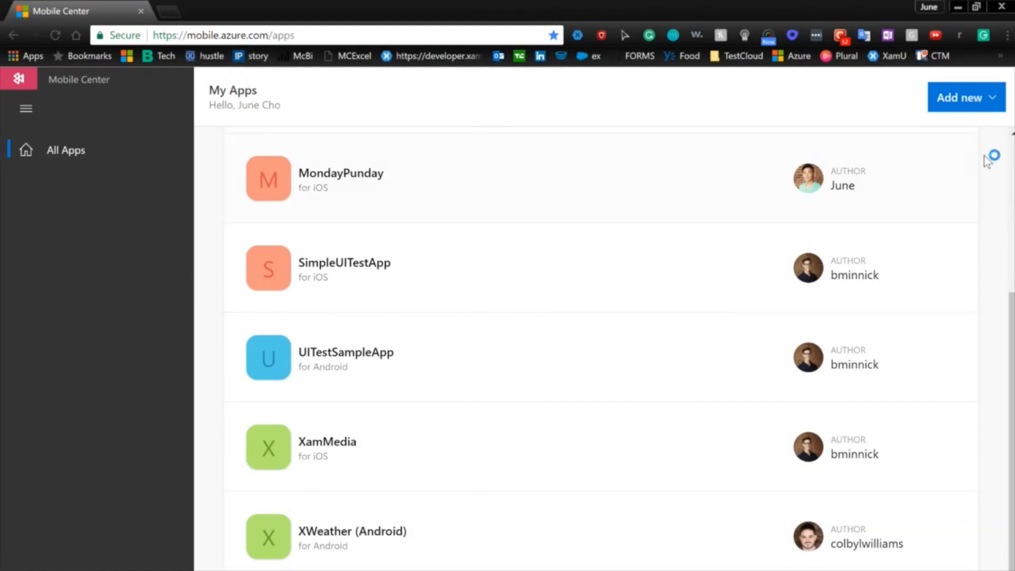
- Create a new Mobile Center app named FaceOff with Windows as its OS
left_click(958, 97)
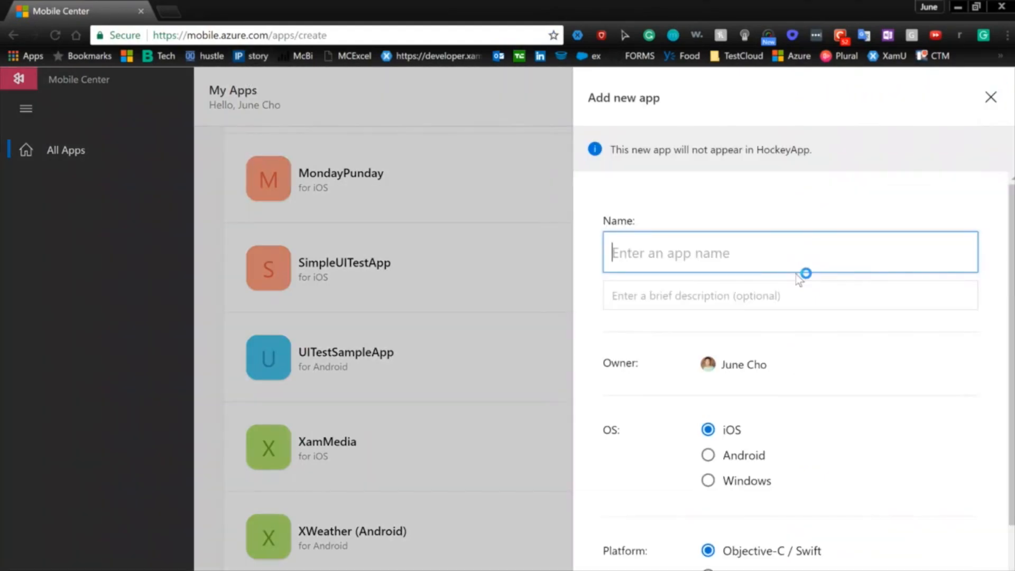
type("FaceOff")
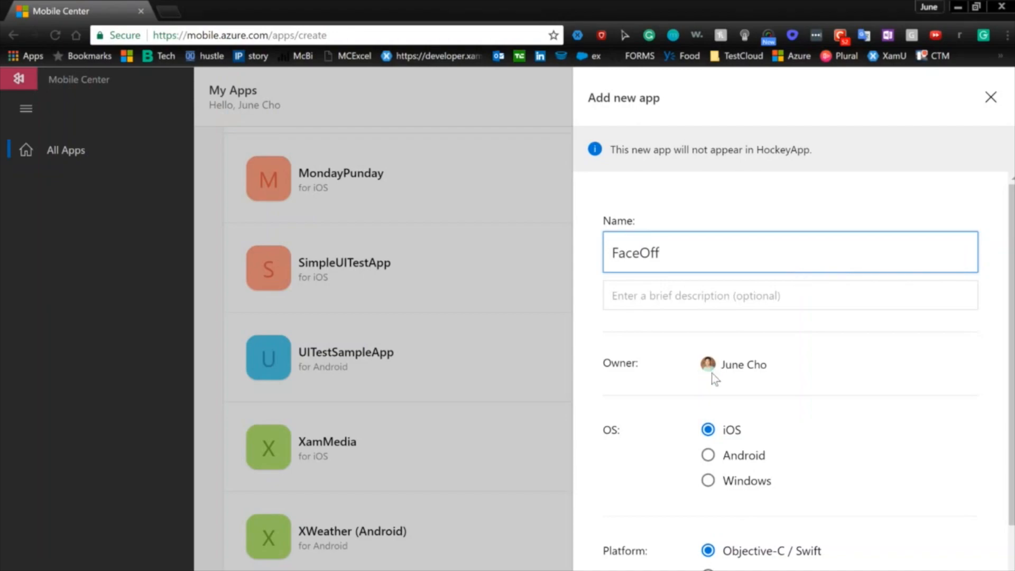
left_click(707, 481)
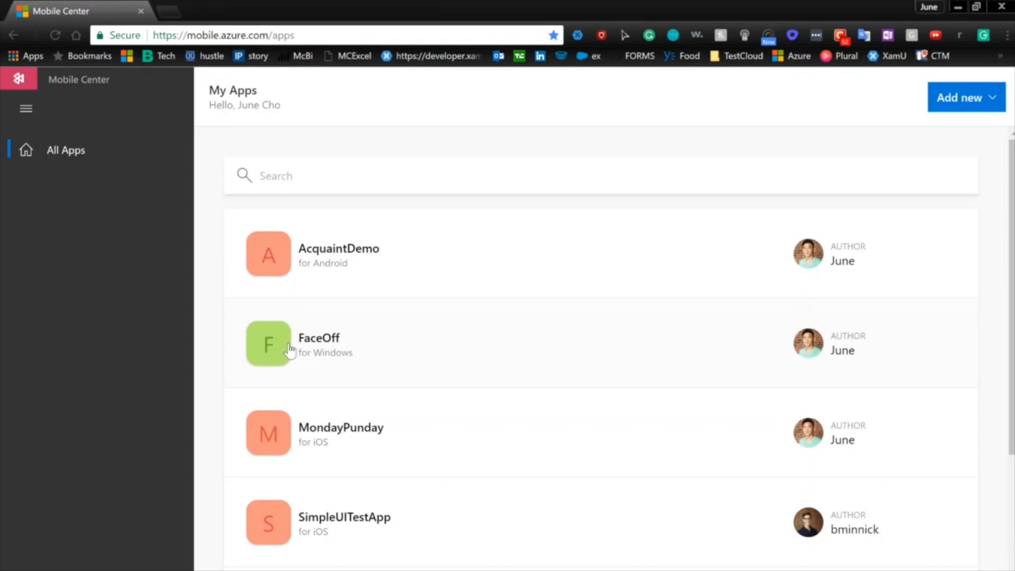
- View FaceOff's getting-started page with the Xamarin.Forms SDK setup instructions
left_click(318, 337)
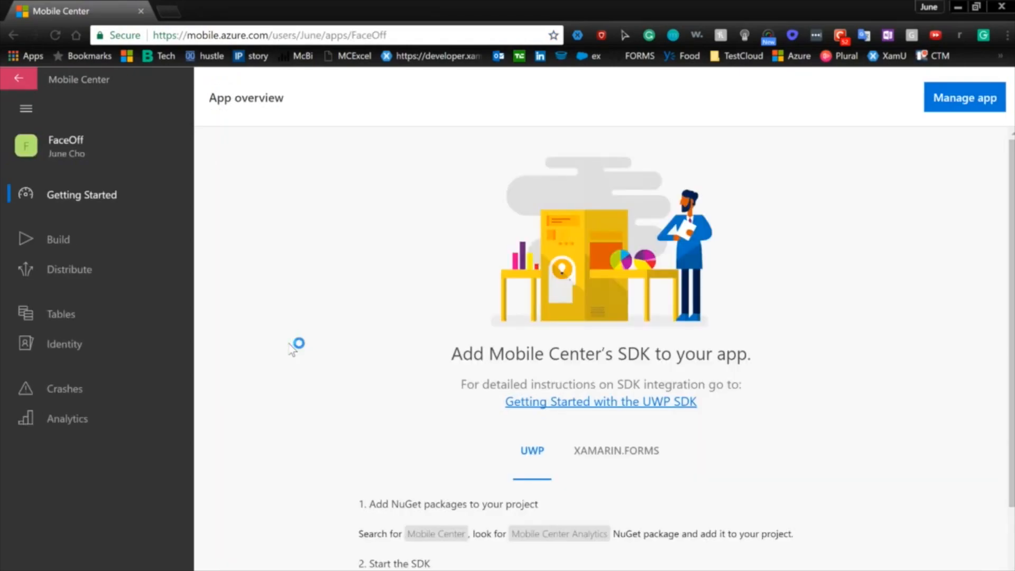
scroll("down", 3)
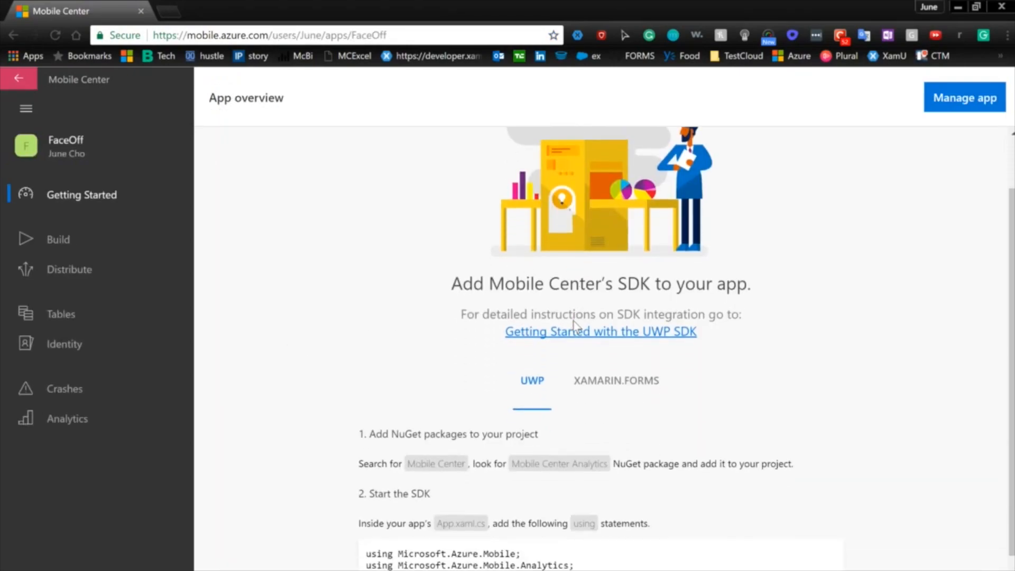
scroll("down", 3)
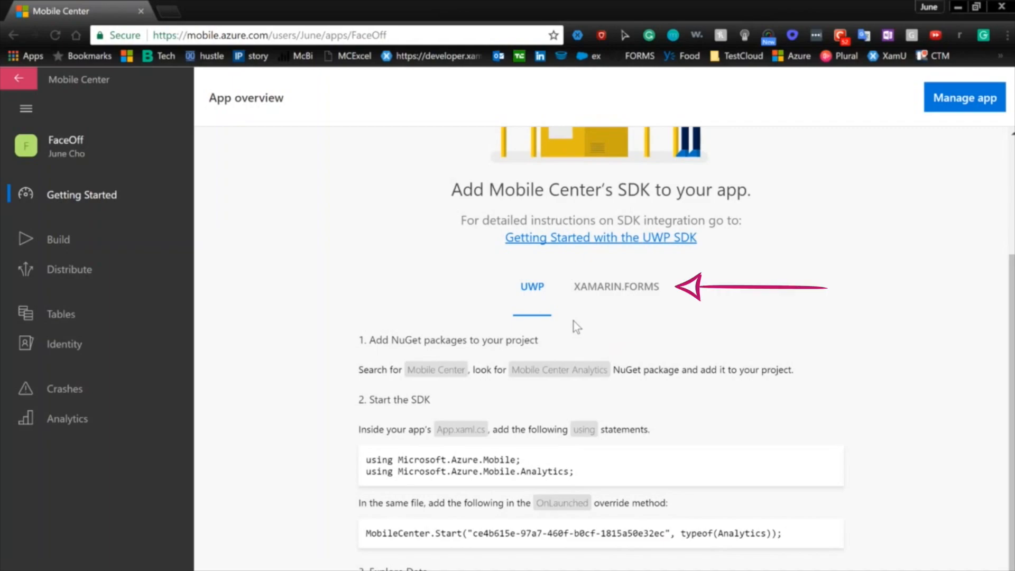
left_click(615, 287)
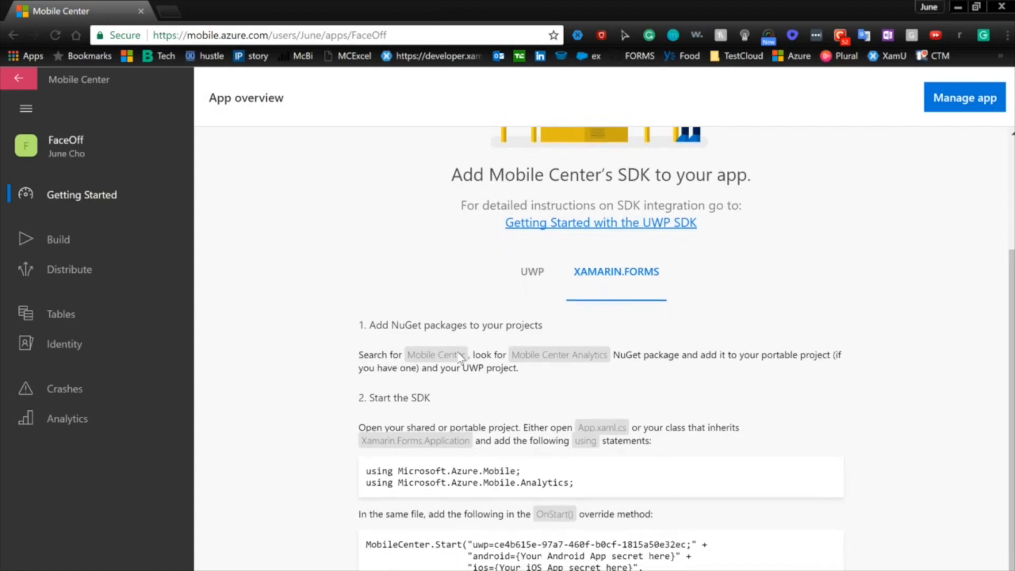
scroll("down", 3)
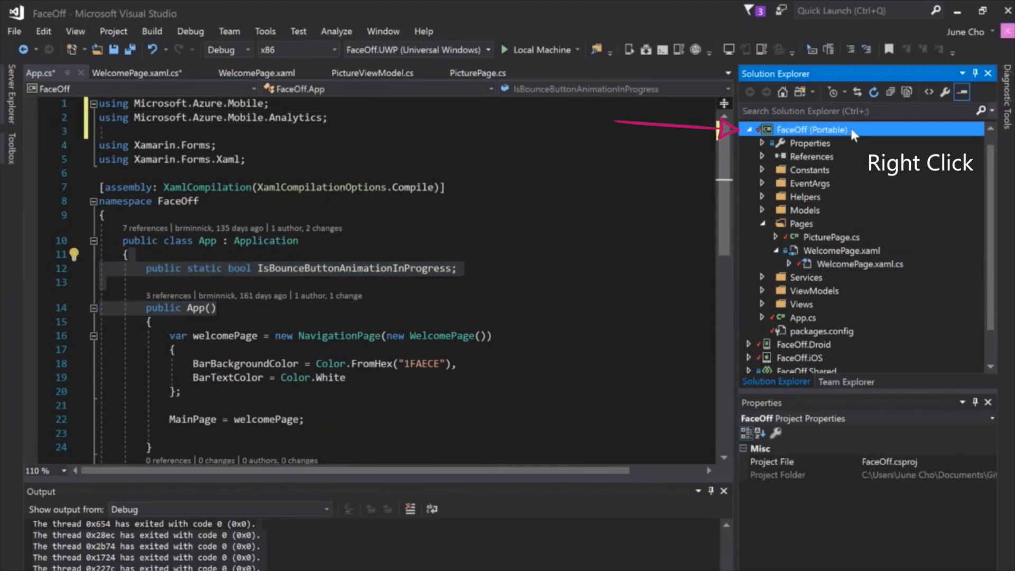
- Search 'mobile' in the portable FaceOff project's NuGet packages to find the Mobile Center packages
right_click(809, 129)
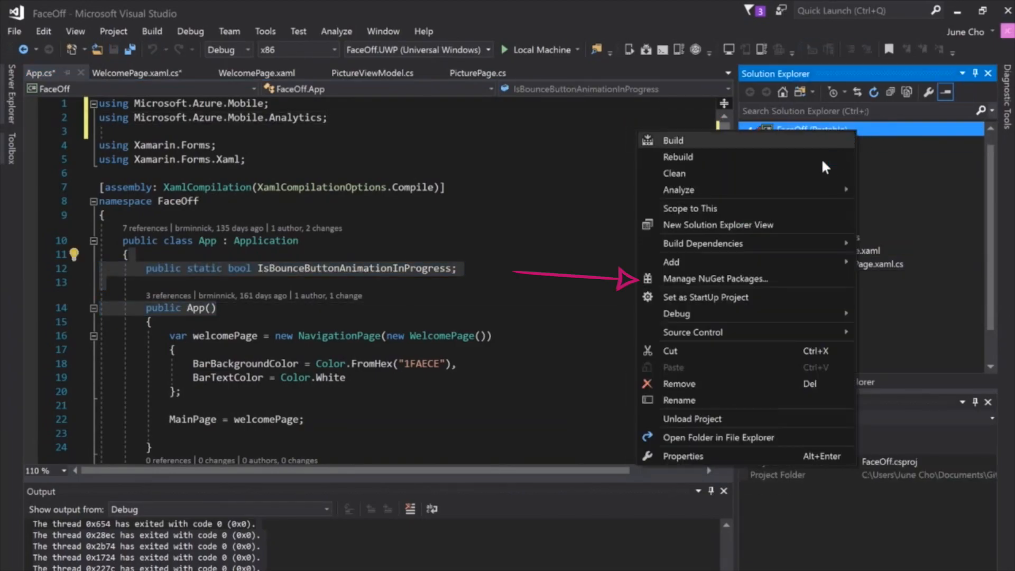
left_click(714, 278)
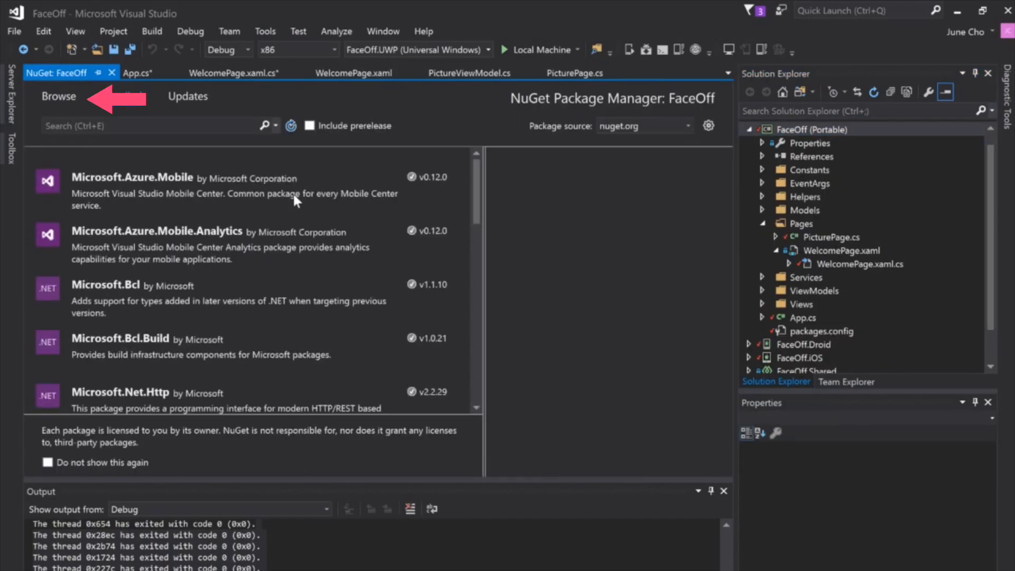
type("mobile")
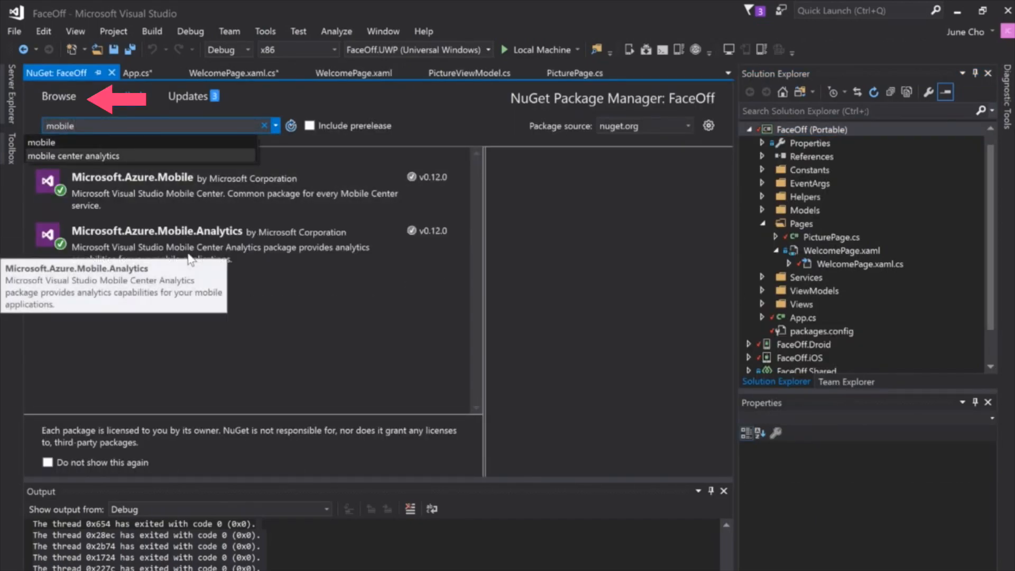
mouse_move(113, 195)
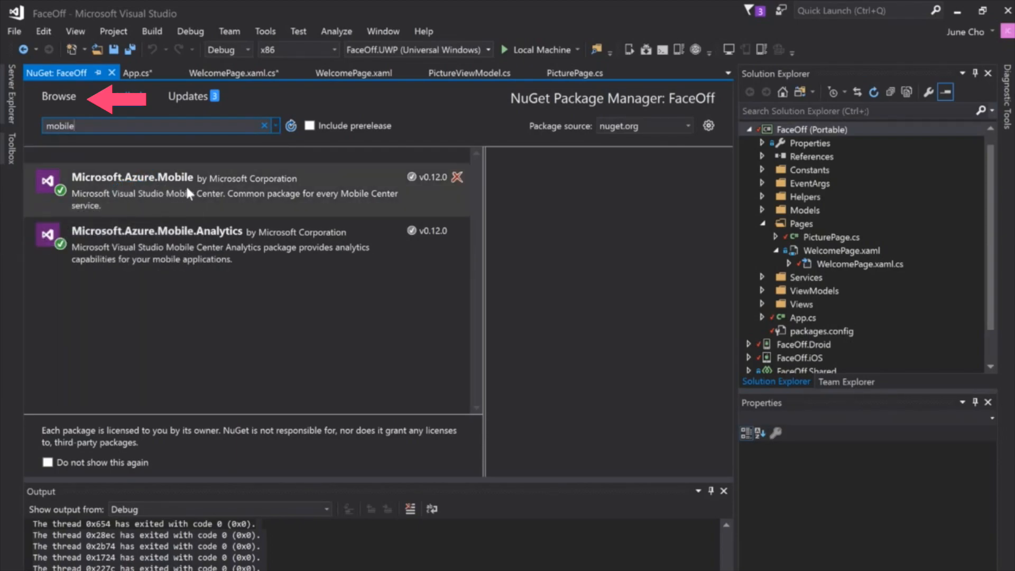
mouse_move(168, 257)
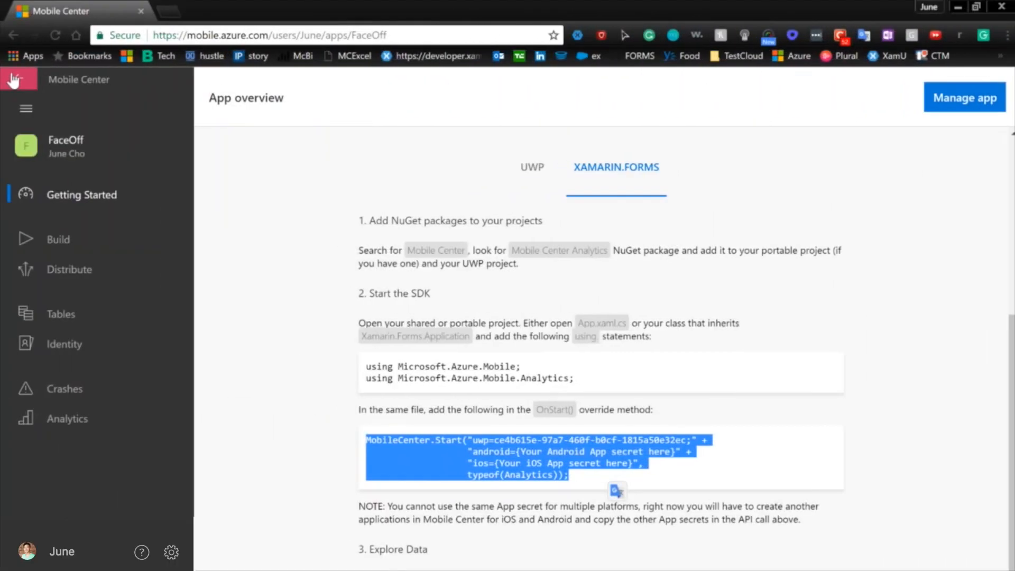
- Start a new build of FaceOff's master branch and follow its running output
left_click(57, 239)
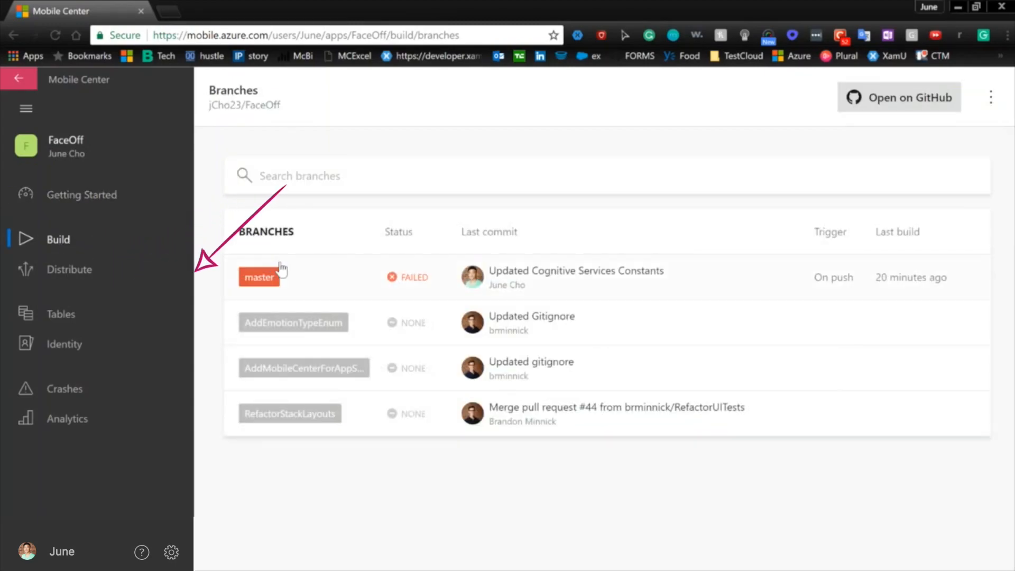
left_click(259, 277)
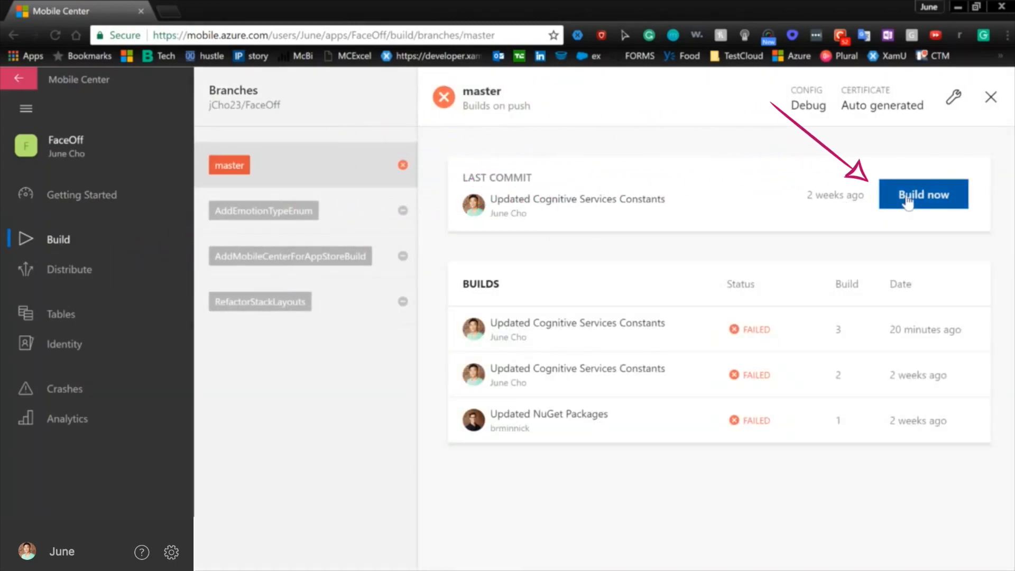
left_click(922, 194)
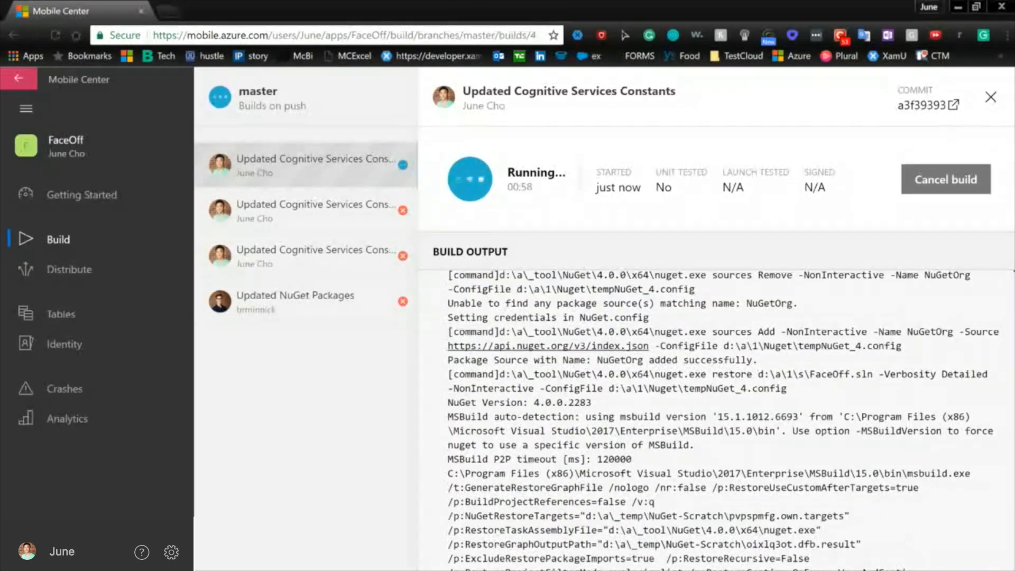
left_click(66, 419)
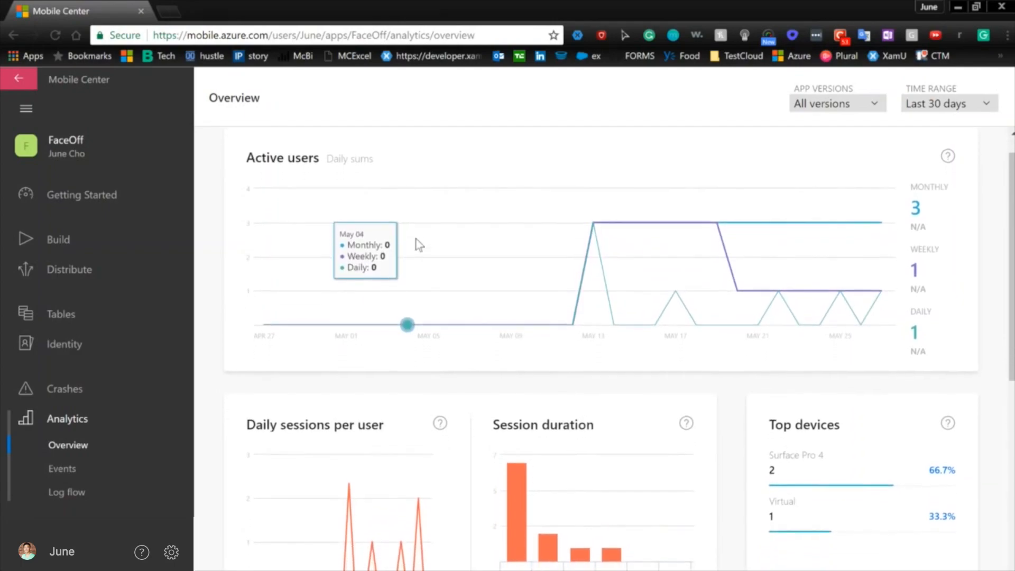
- View FaceOff's tracked events (Player 1 Photo Button Tapped, Start Button Tapped, App Launched), then the help docs
scroll("down", 3)
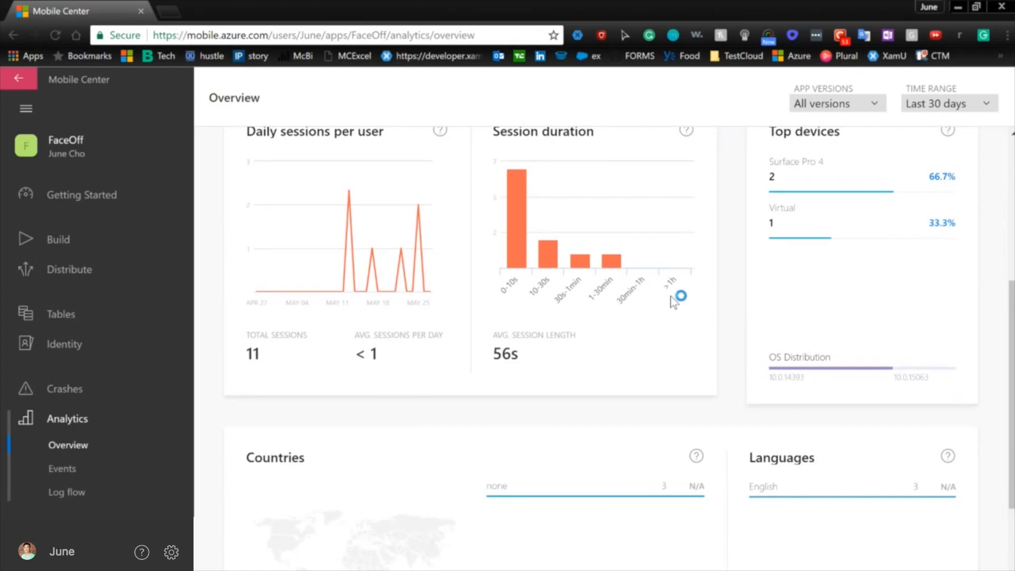
left_click(62, 468)
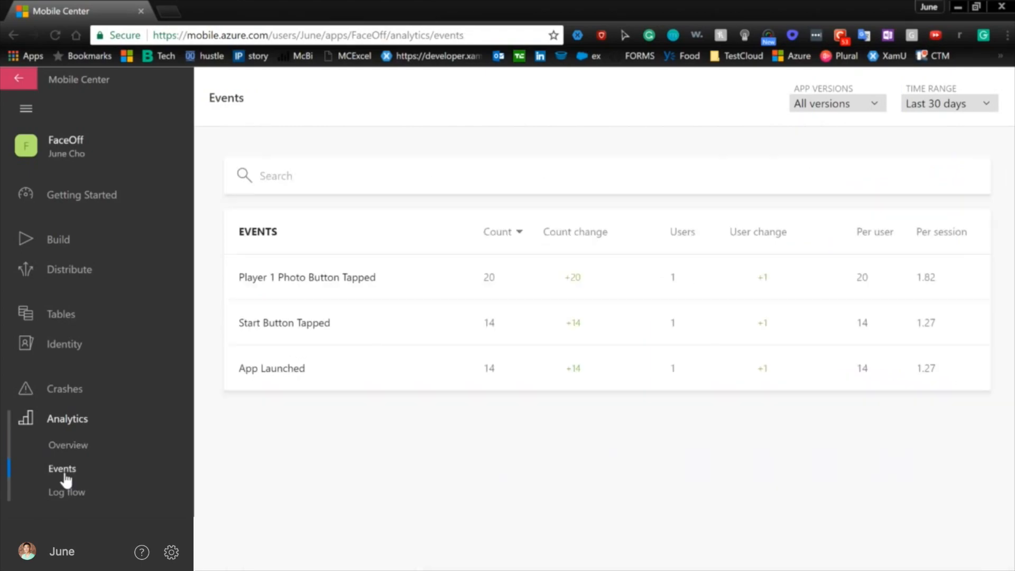
mouse_move(350, 354)
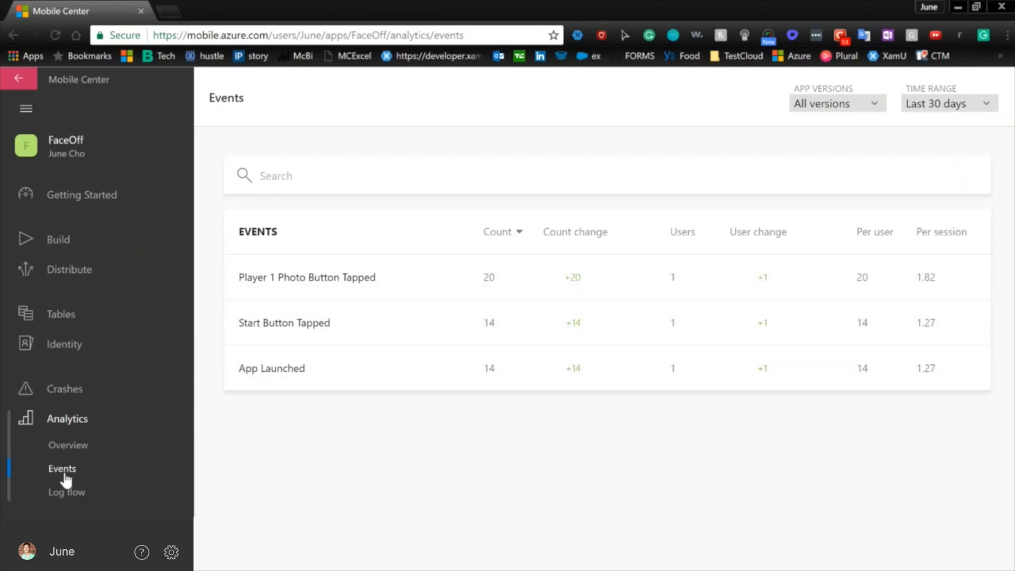
mouse_move(406, 296)
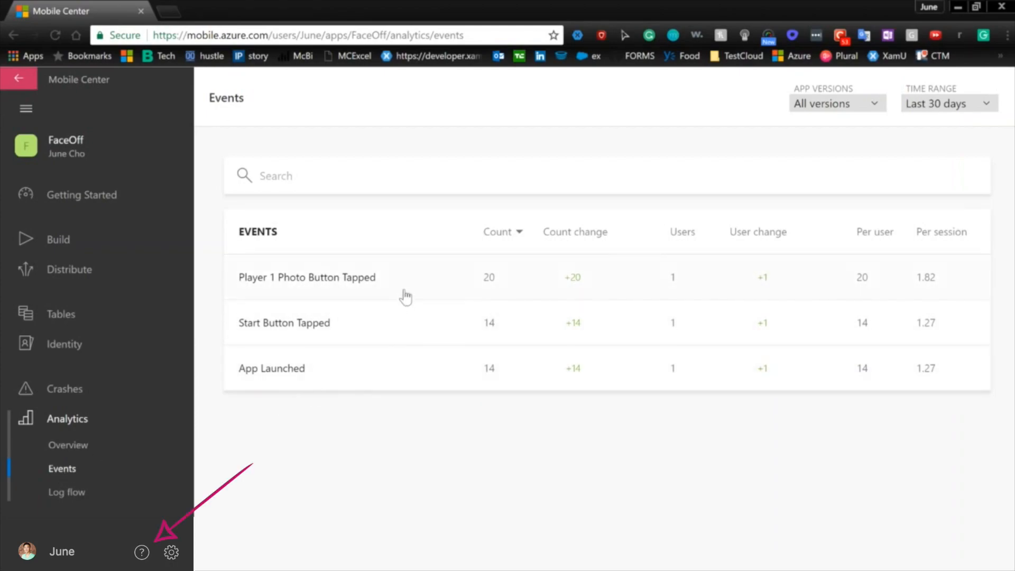
left_click(141, 552)
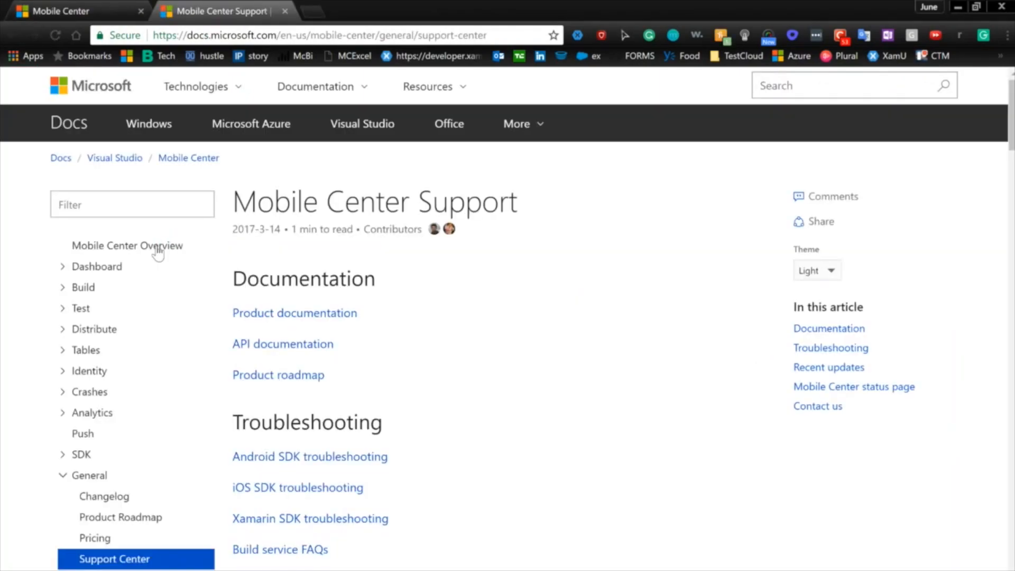
- Read the SDK Analytics documentation page for UWP in Microsoft Docs
left_click(63, 453)
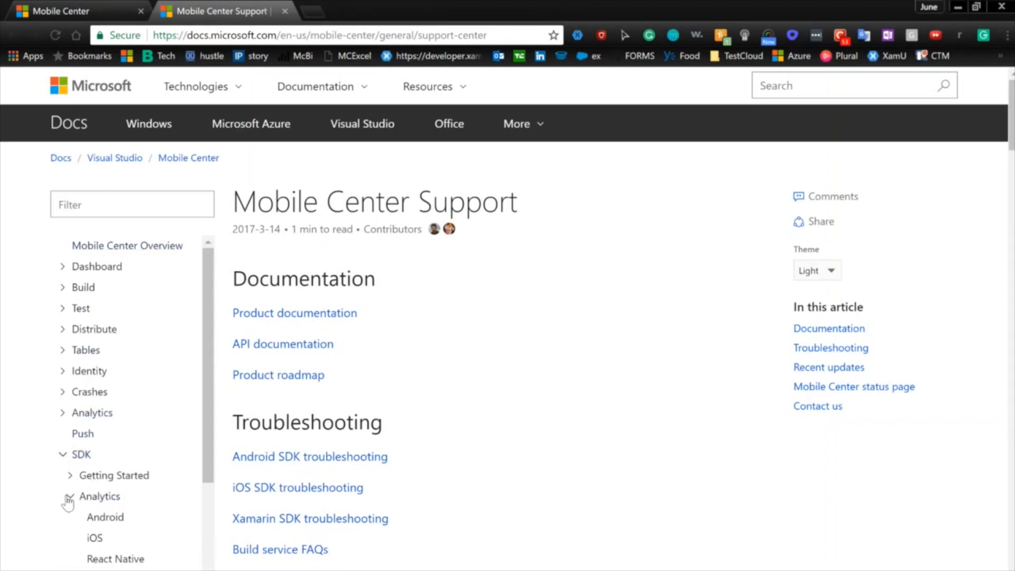
left_click(100, 496)
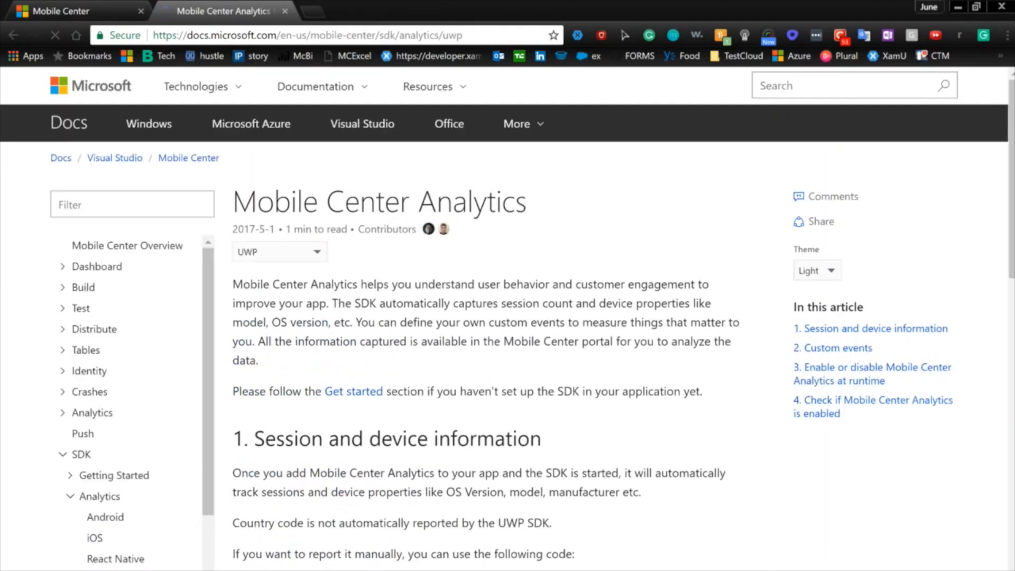
scroll("down", 3)
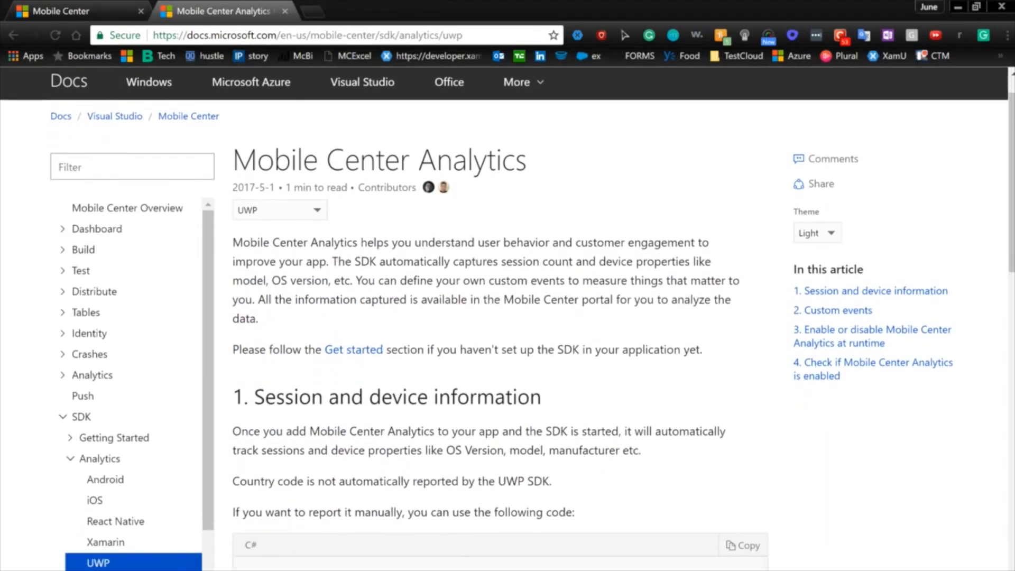
scroll("down", 3)
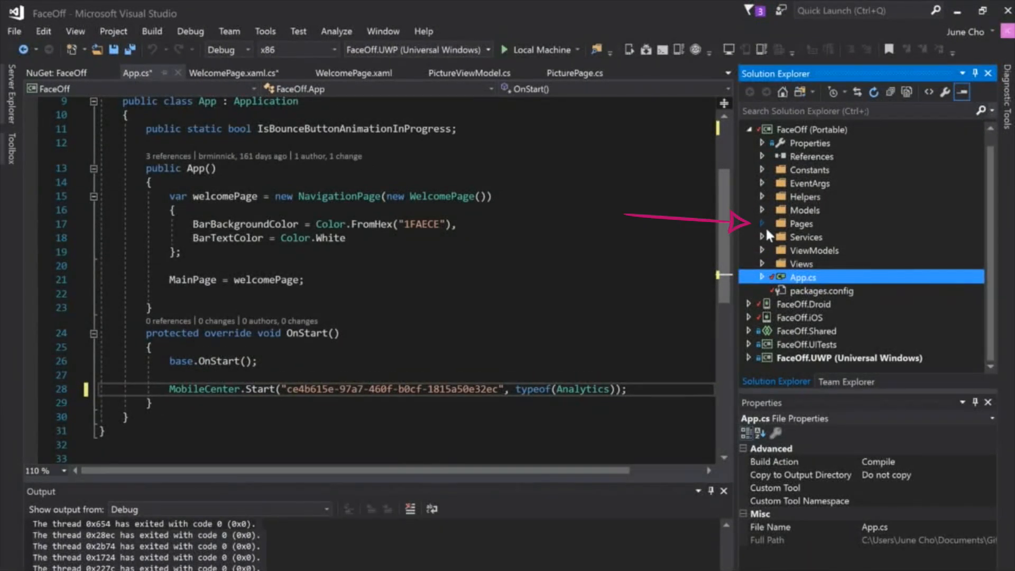
- Open WelcomePage.xaml.cs under Pages and scroll to OnAppearing, which tracks the App Launched event
left_click(763, 223)
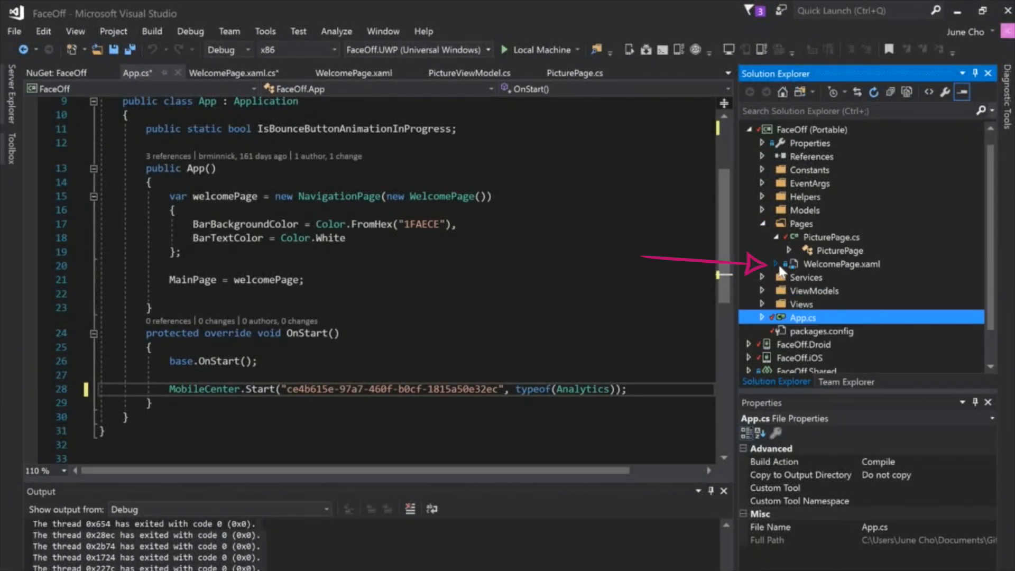
left_click(776, 264)
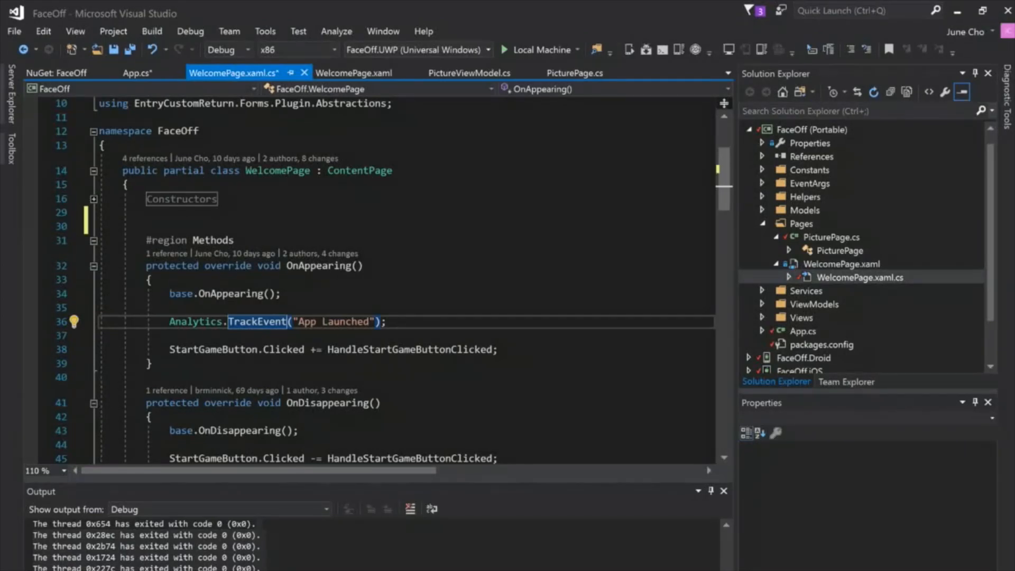
scroll("down", 3)
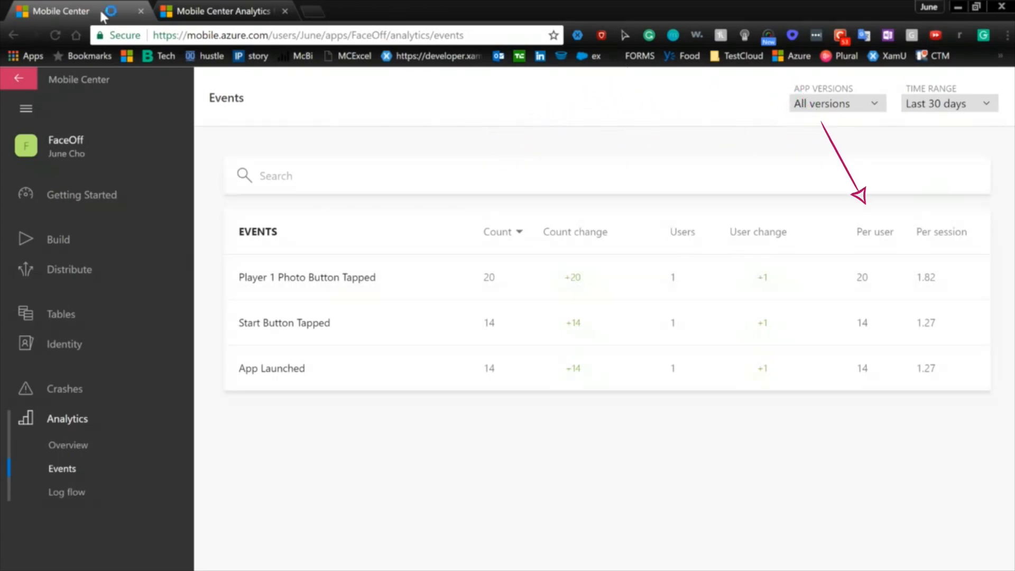
left_click(283, 323)
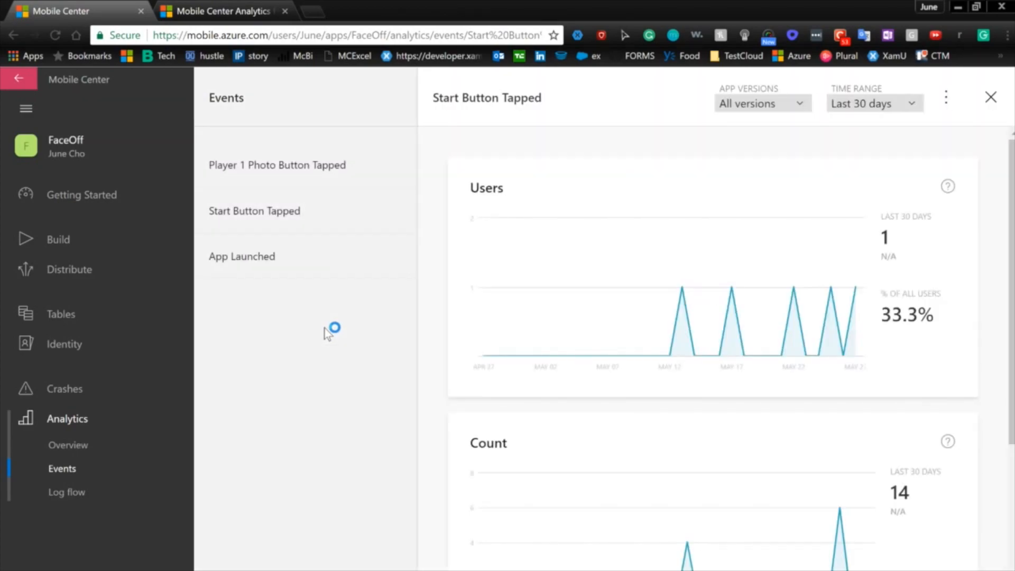
mouse_move(326, 333)
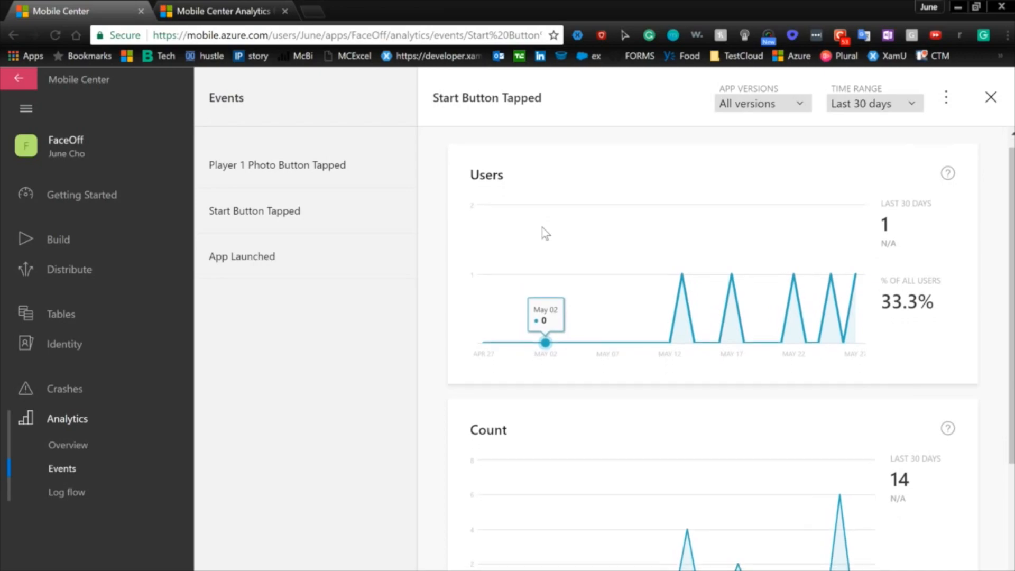
scroll("down", 3)
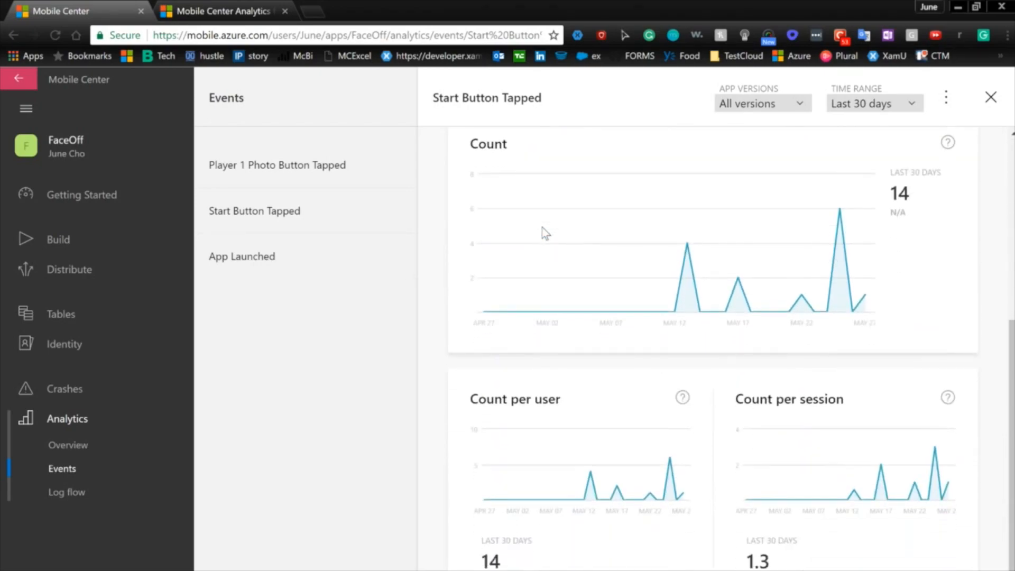
left_click(62, 468)
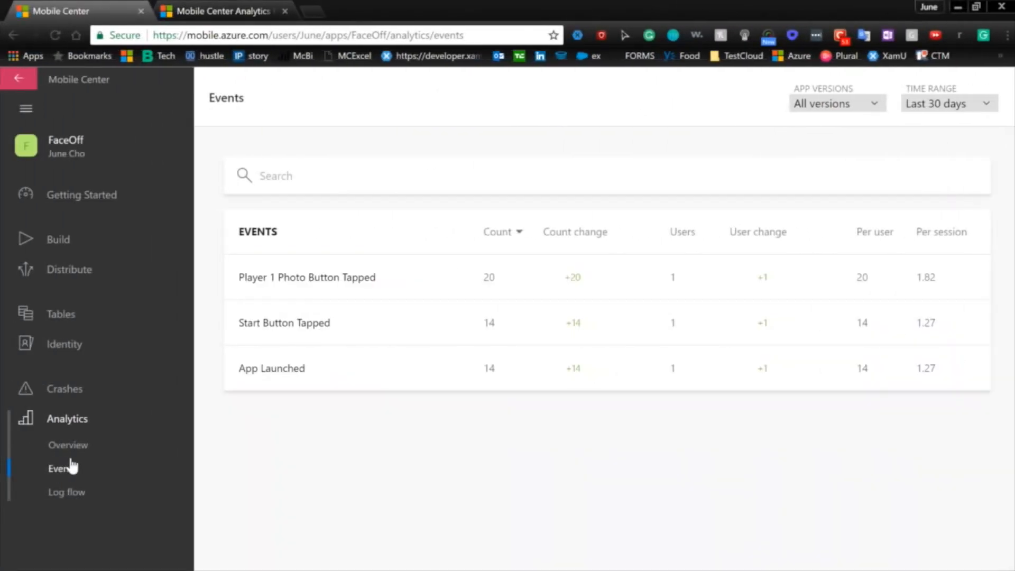